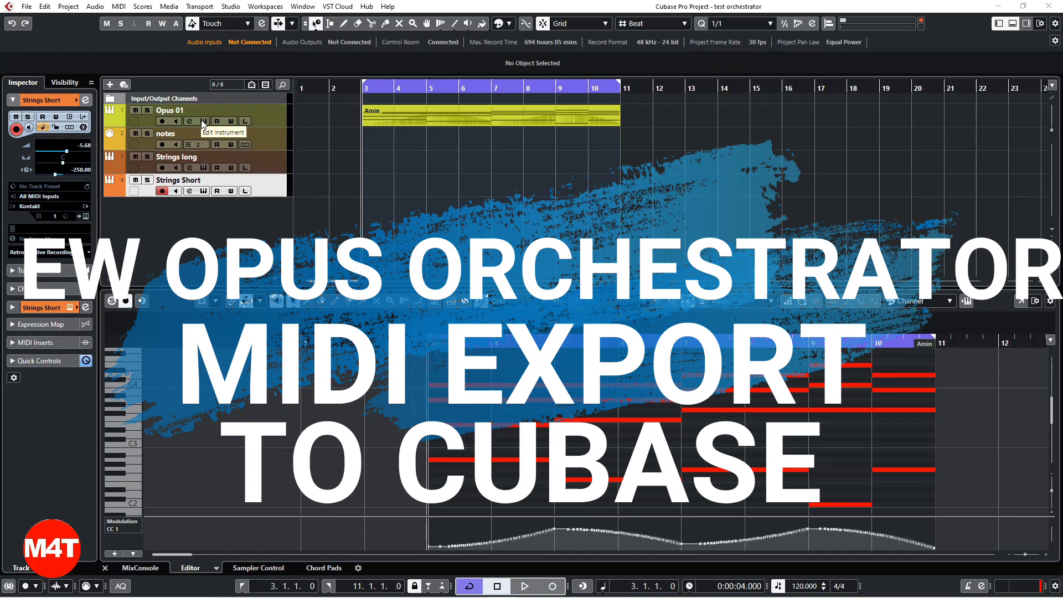
# Review the Opus orchestrator's brass and strings sections, then close the instrument panel
pyautogui.click(191, 121)
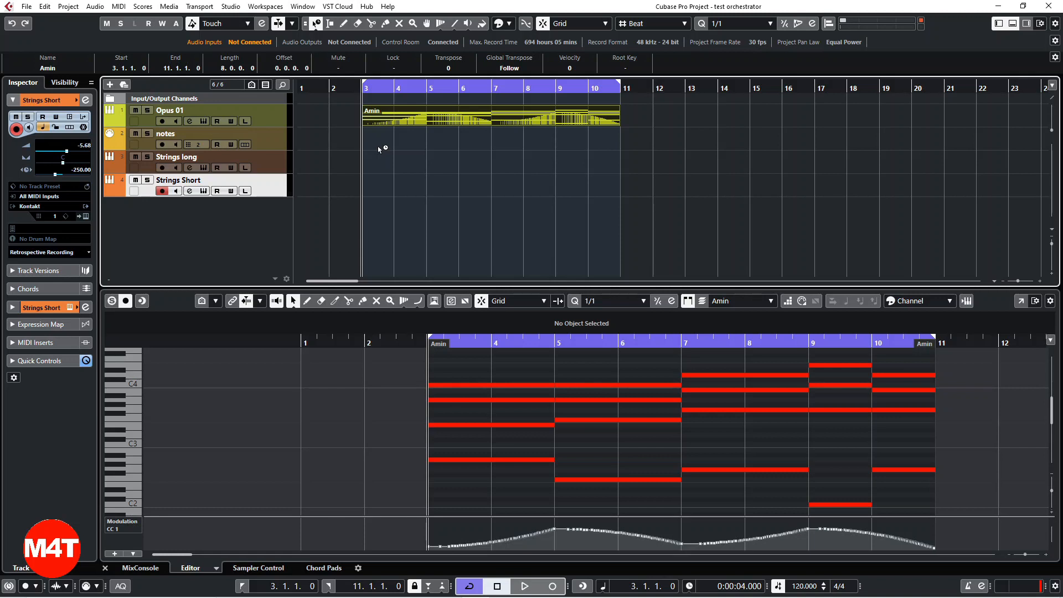
pyautogui.moveTo(389, 122)
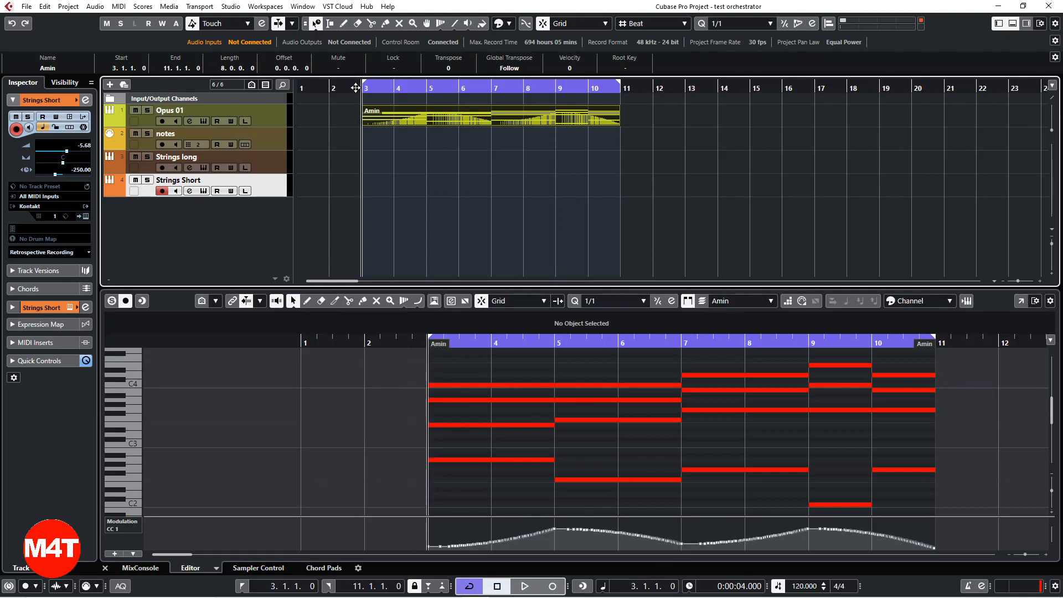
pyautogui.click(527, 586)
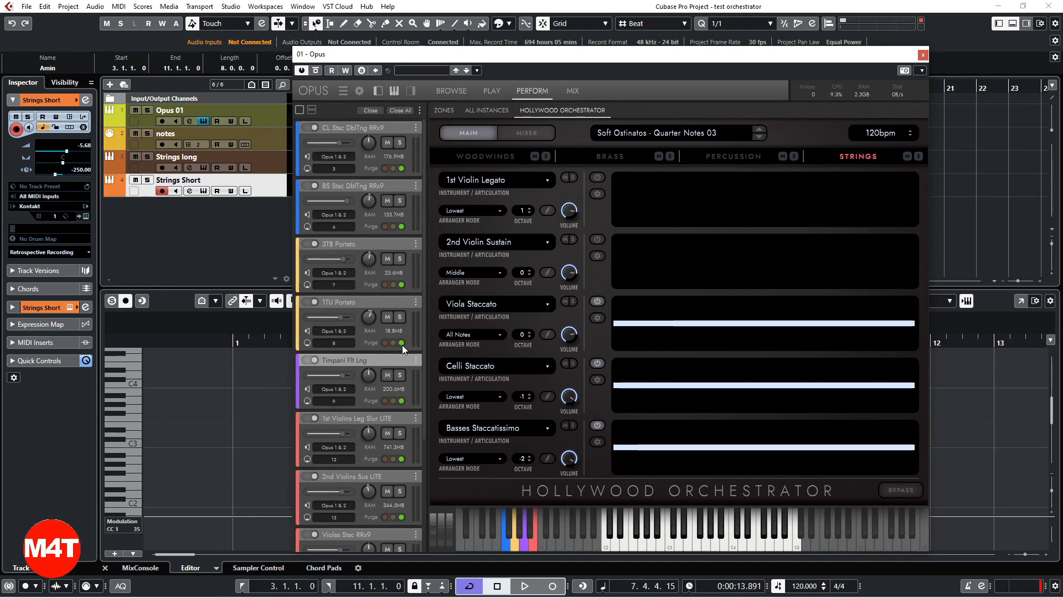
pyautogui.scroll(-3)
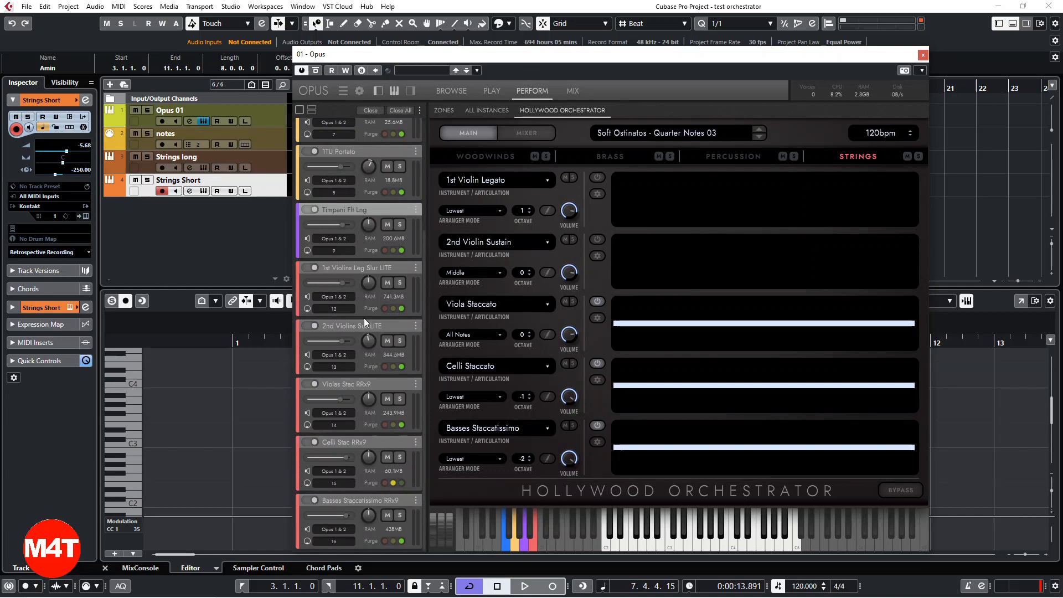
pyautogui.scroll(-3)
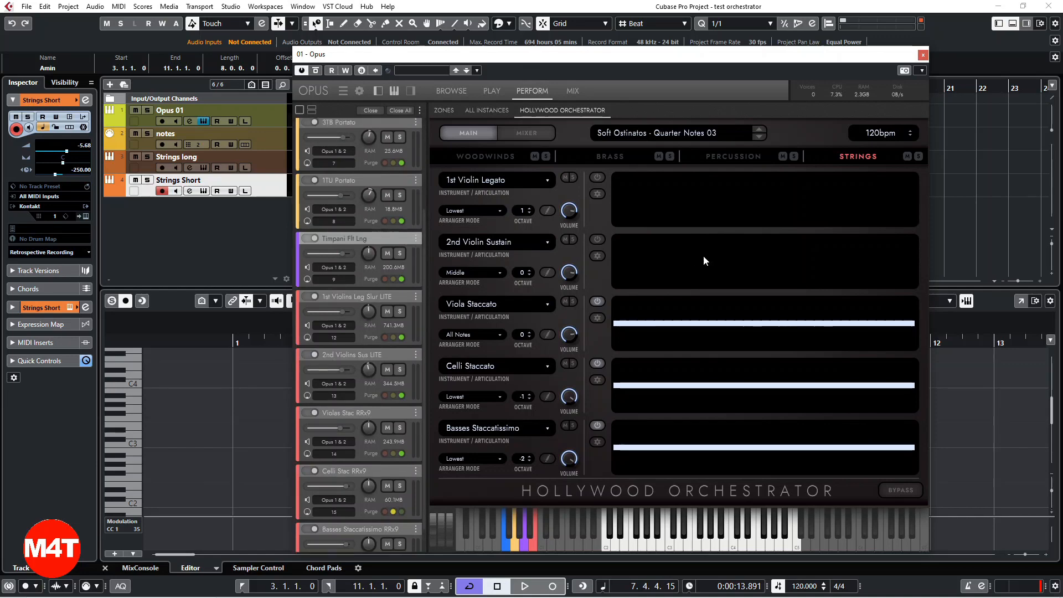
pyautogui.moveTo(360, 245)
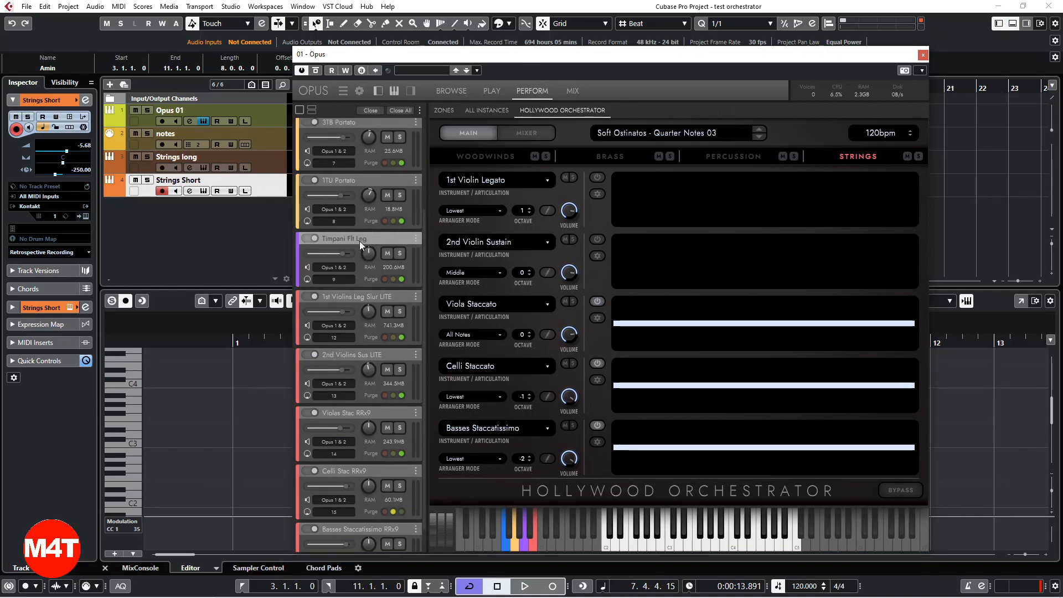
pyautogui.click(609, 158)
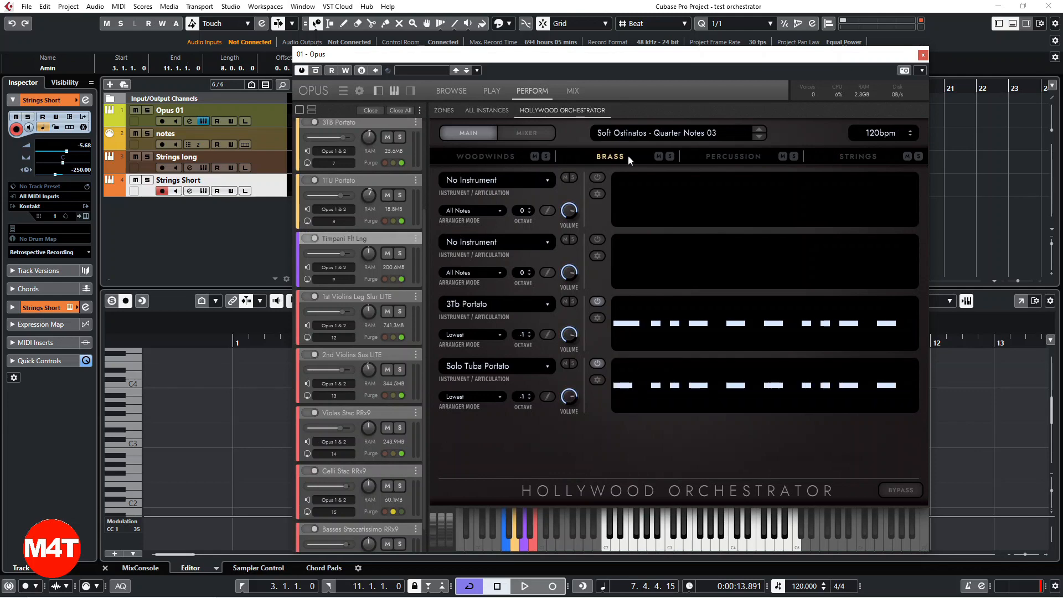
pyautogui.click(859, 156)
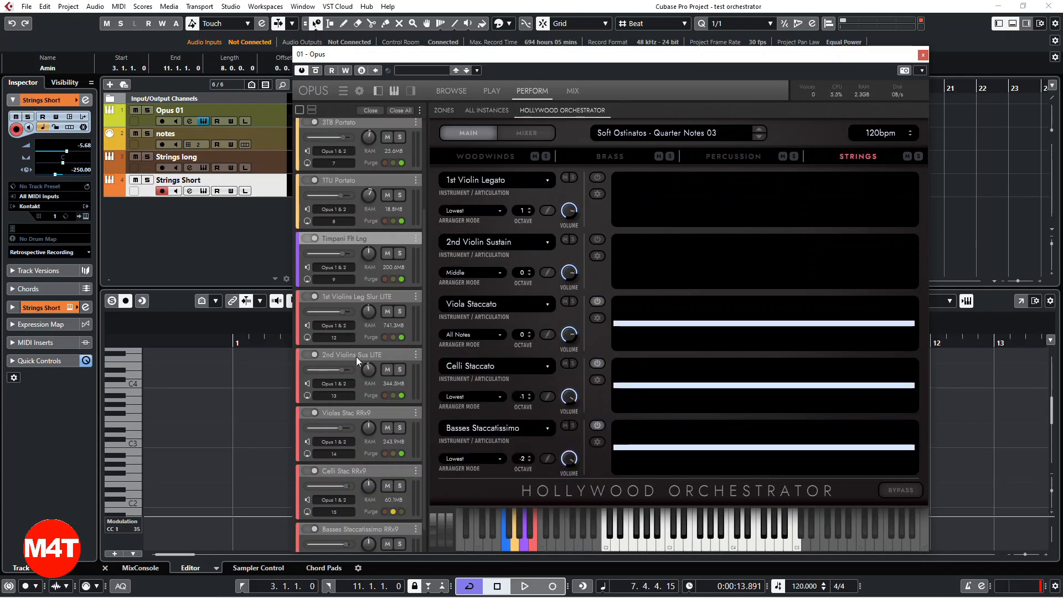
pyautogui.scroll(-3)
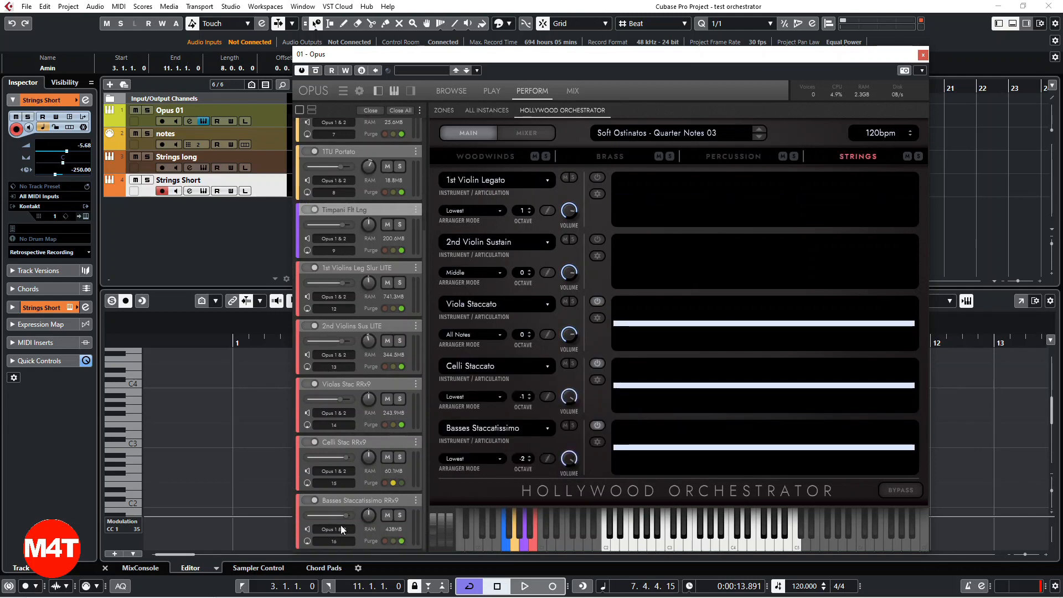
pyautogui.moveTo(348, 175)
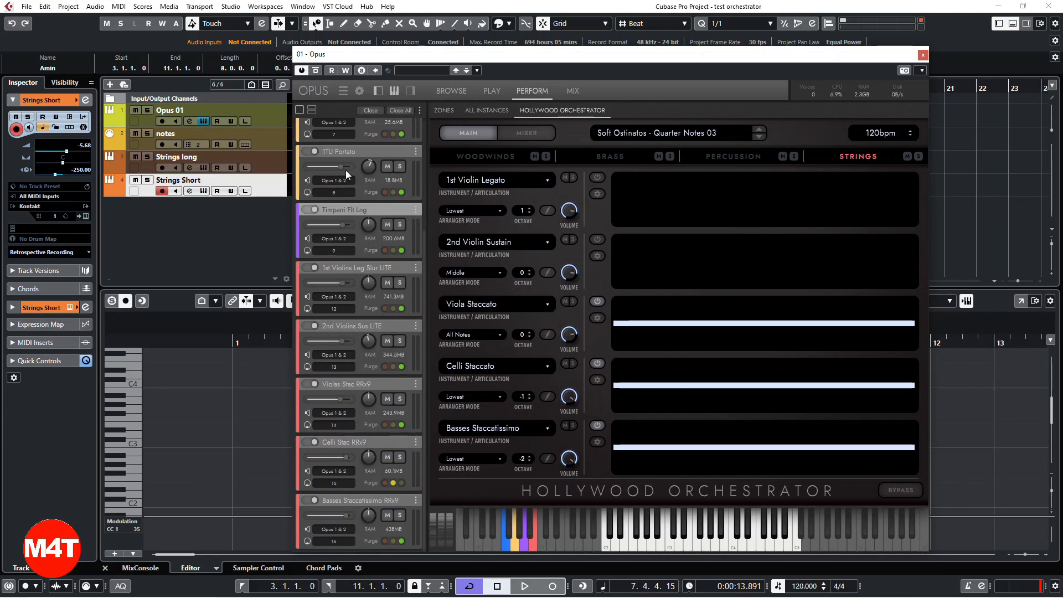
pyautogui.moveTo(939, 60)
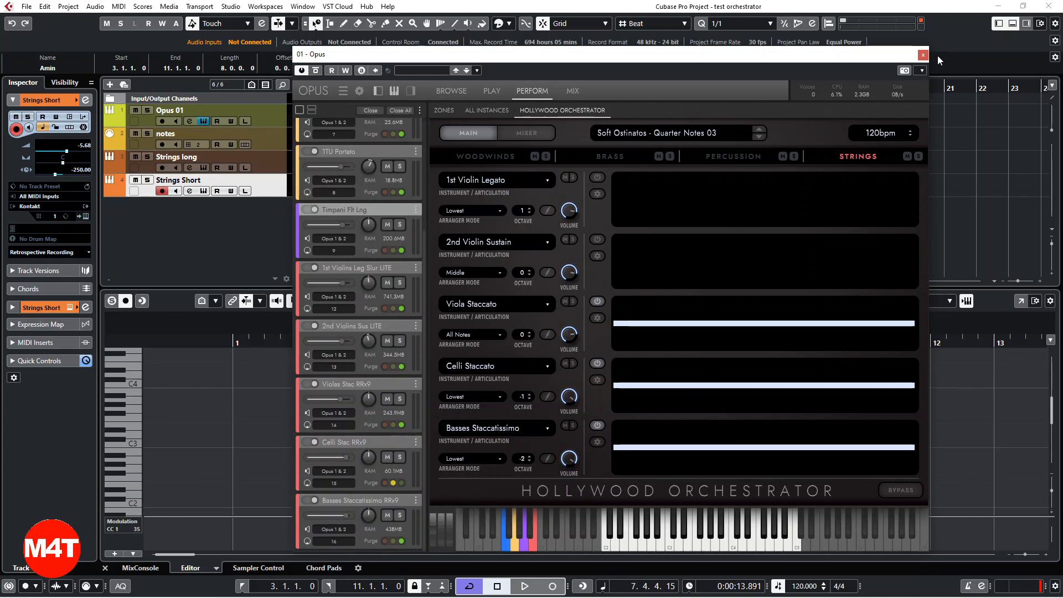
pyautogui.click(922, 55)
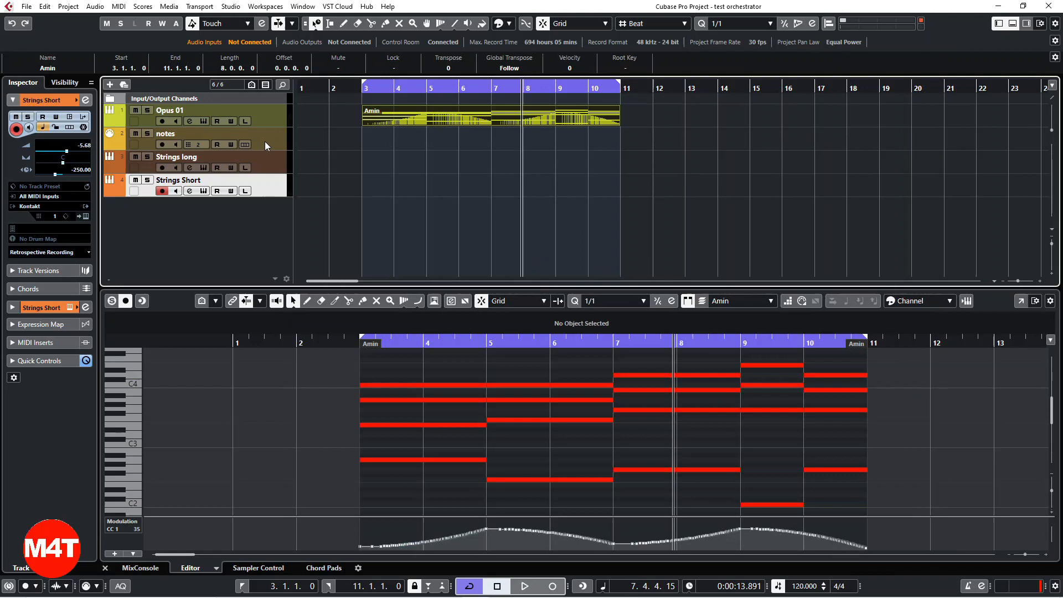
# Select and arm the notes MIDI track and record the Opus playback into a new notes part
pyautogui.click(166, 133)
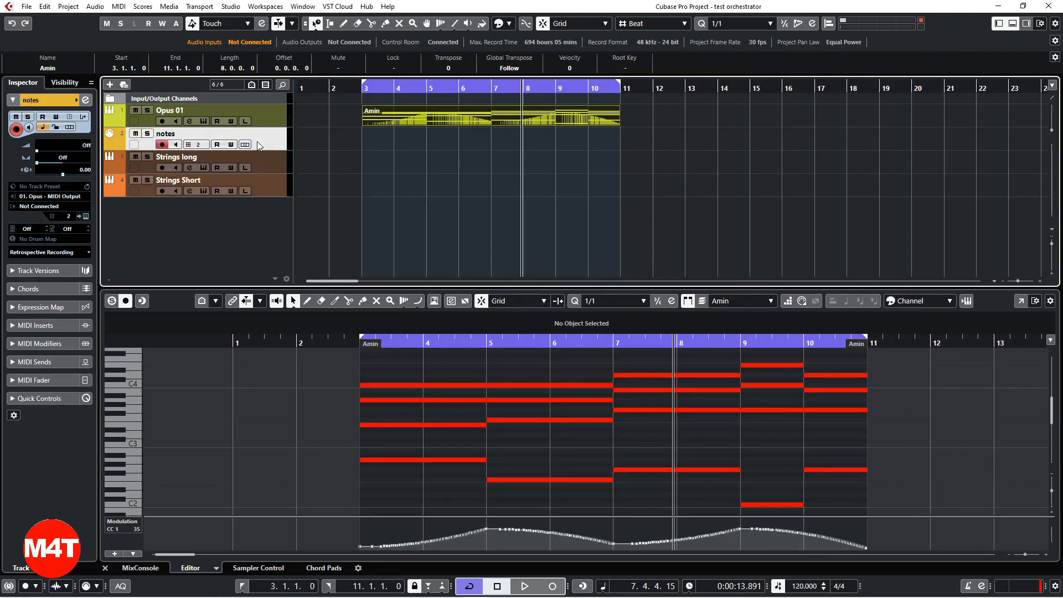
pyautogui.moveTo(22, 201)
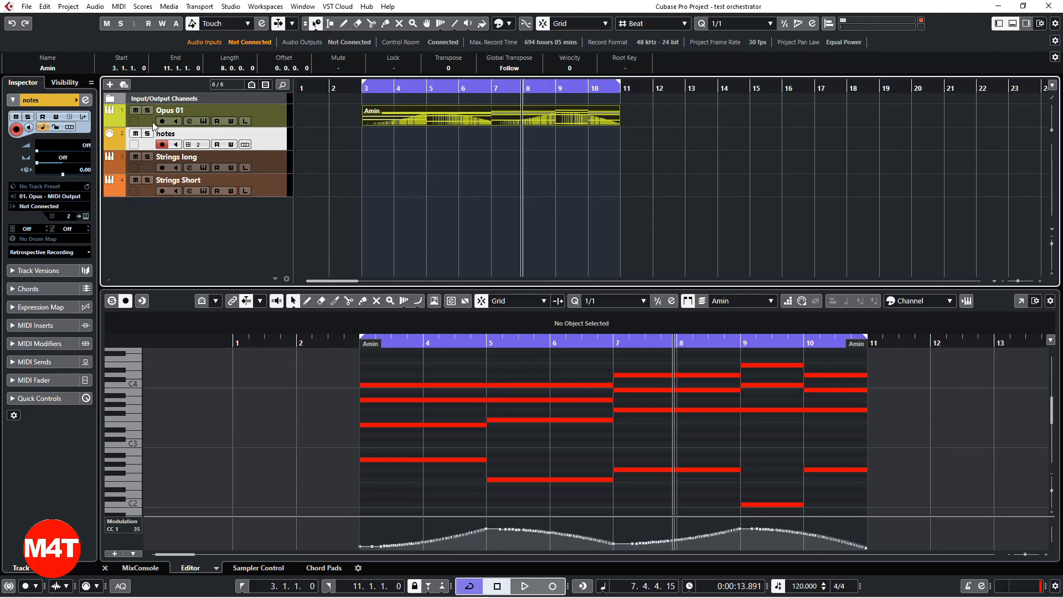
pyautogui.moveTo(37, 206)
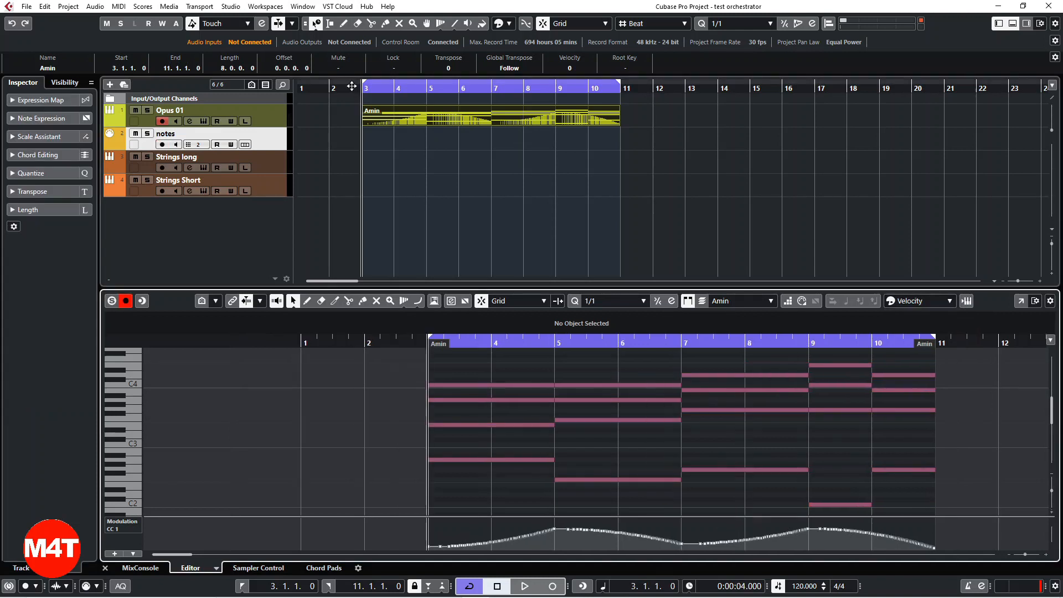
pyautogui.click(165, 133)
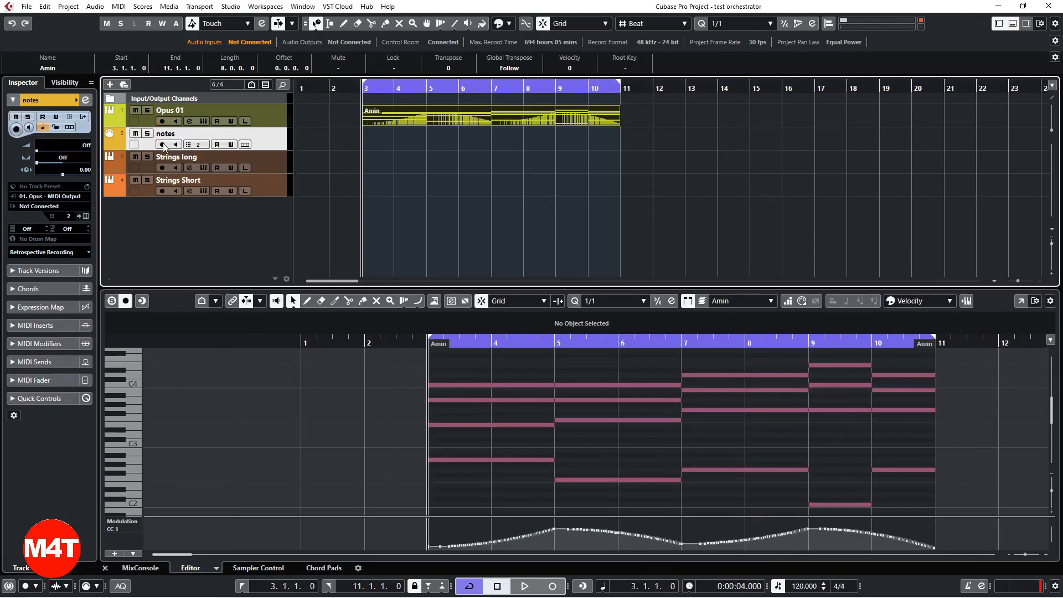
pyautogui.click(161, 144)
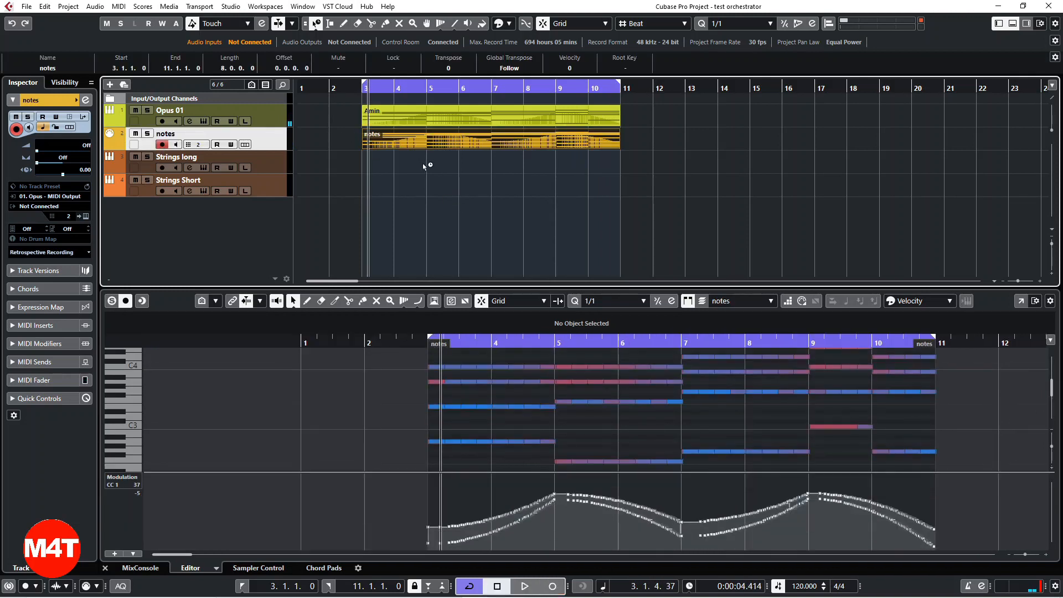
# Colour the recorded part's notes by MIDI channel and bring up the MIDI menu
pyautogui.scroll(-3)
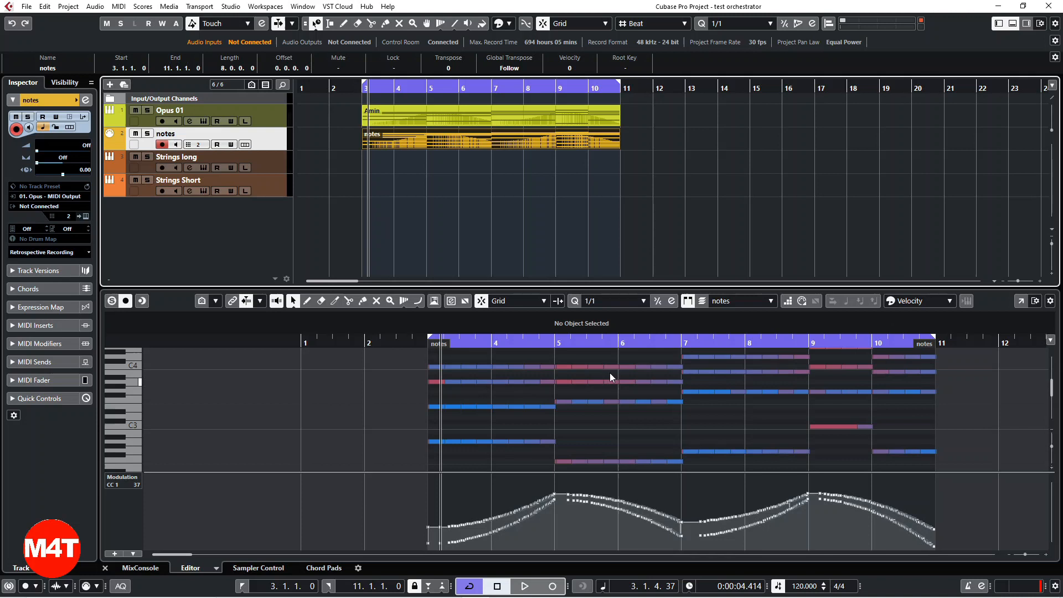
pyautogui.moveTo(923, 301)
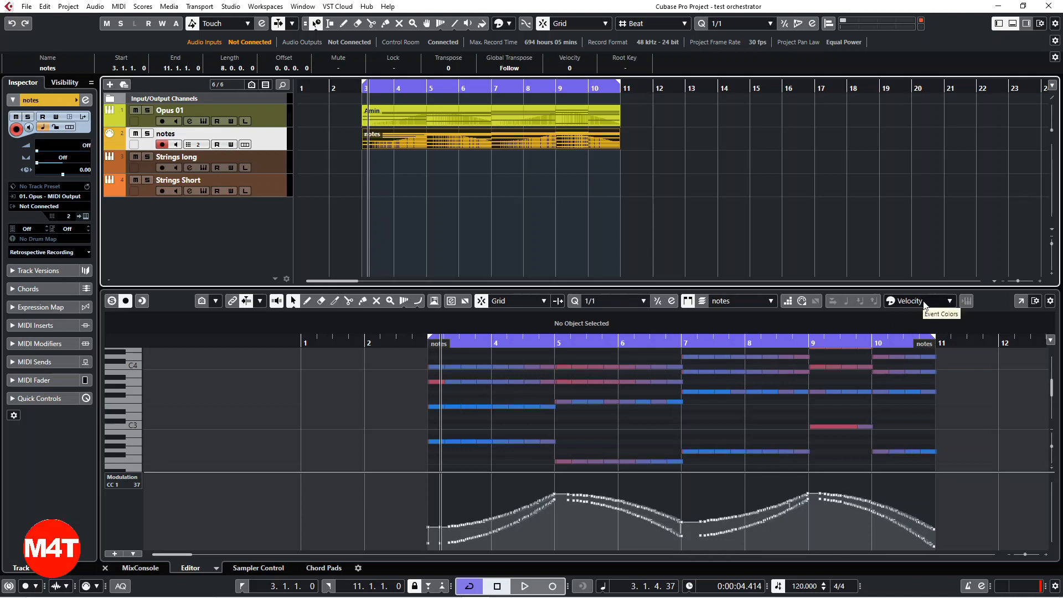
pyautogui.click(949, 301)
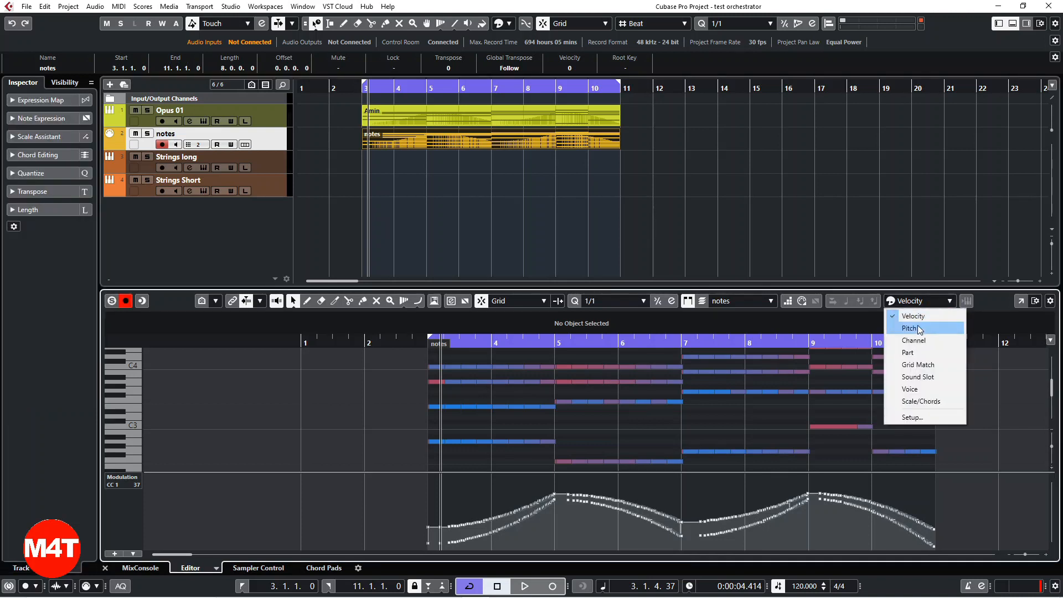
pyautogui.moveTo(912, 352)
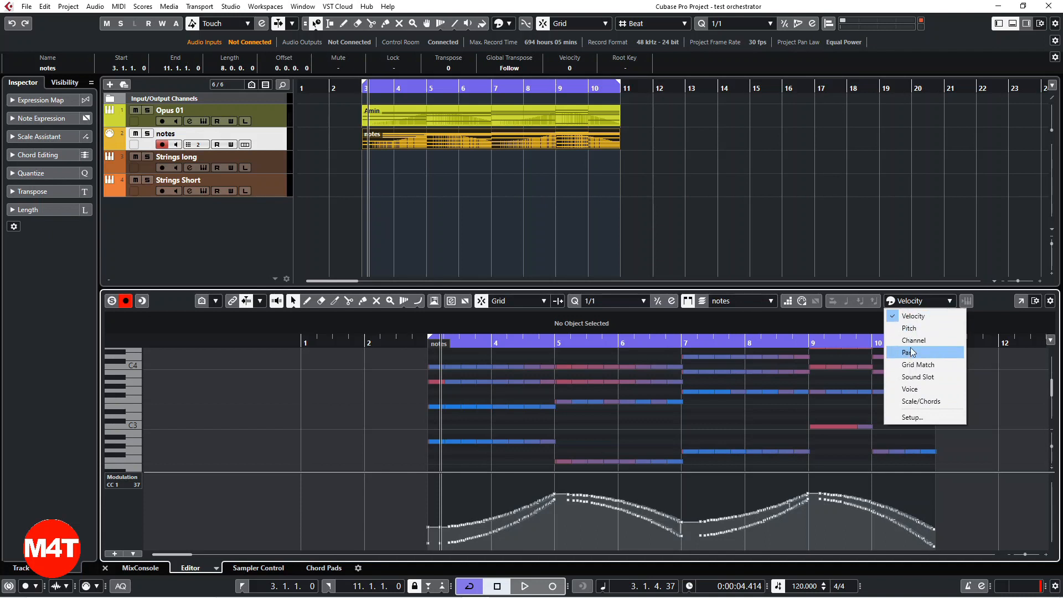
pyautogui.click(914, 341)
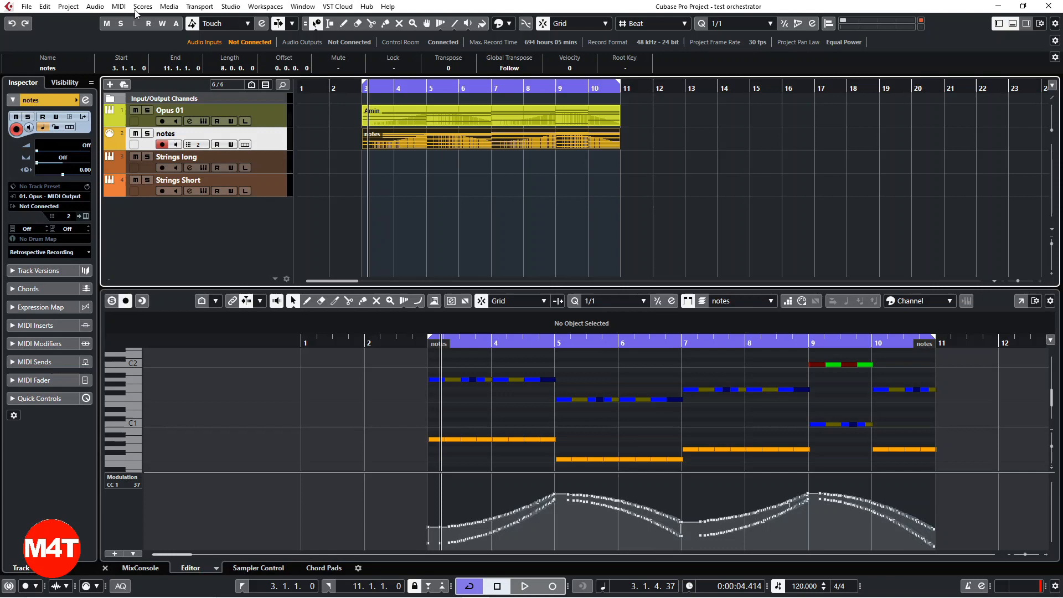
pyautogui.click(113, 6)
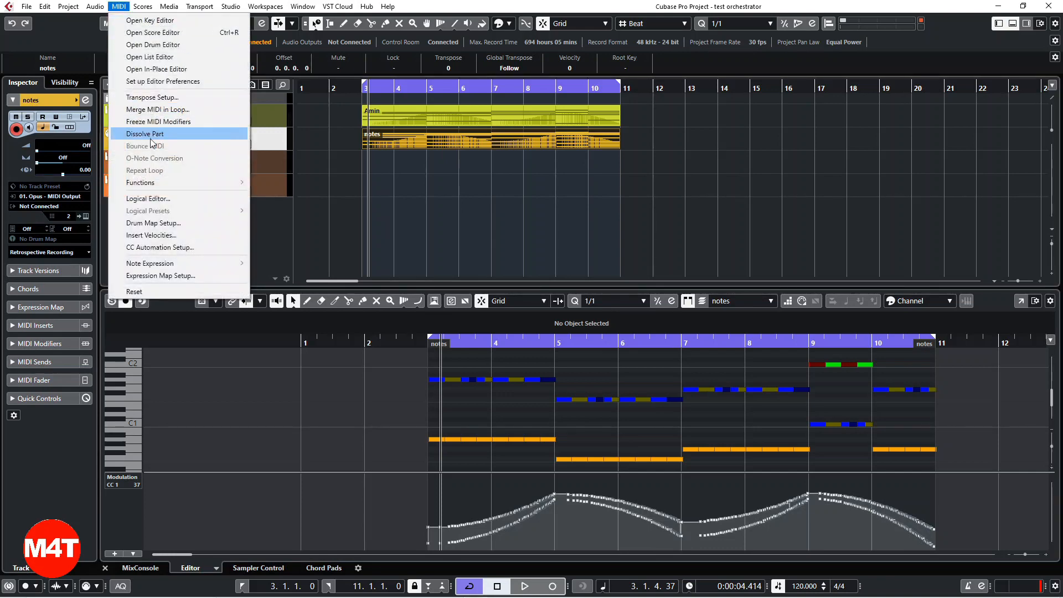
# Dissolve the notes part by Separate Channels onto lanes of the notes track
pyautogui.click(145, 133)
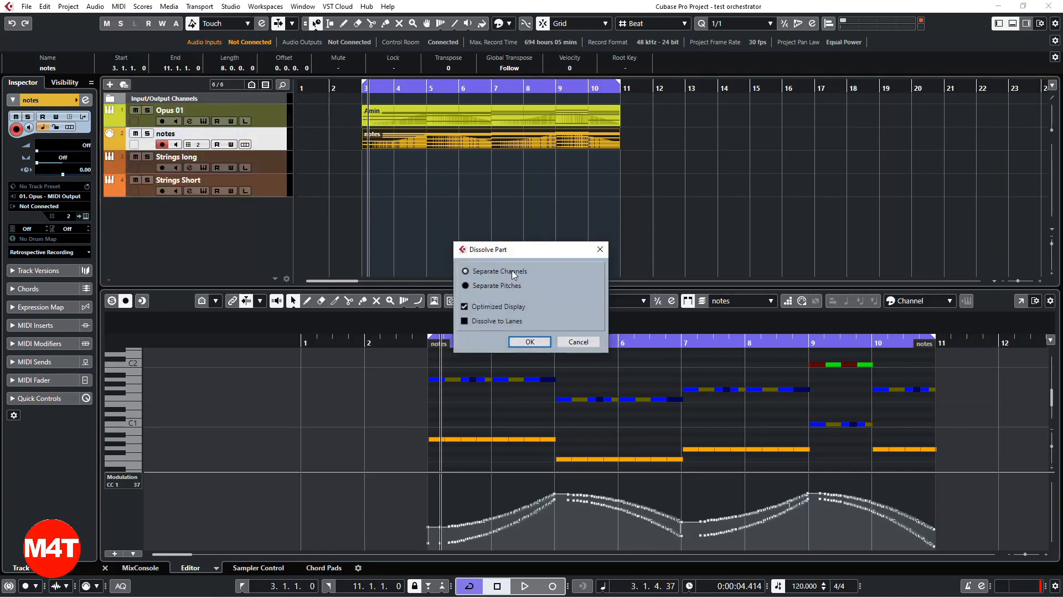
pyautogui.click(464, 322)
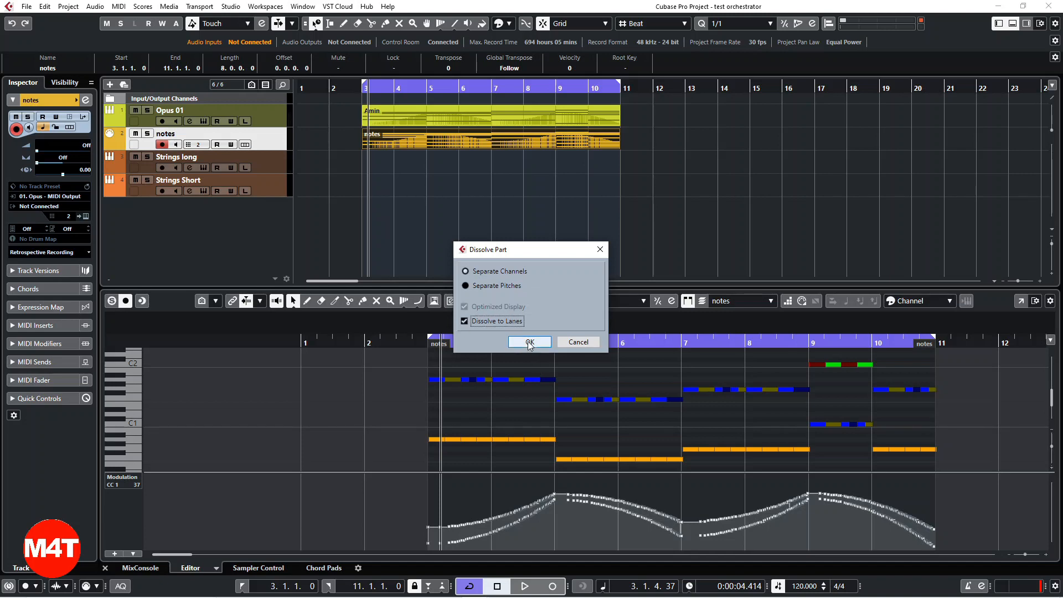
pyautogui.click(530, 342)
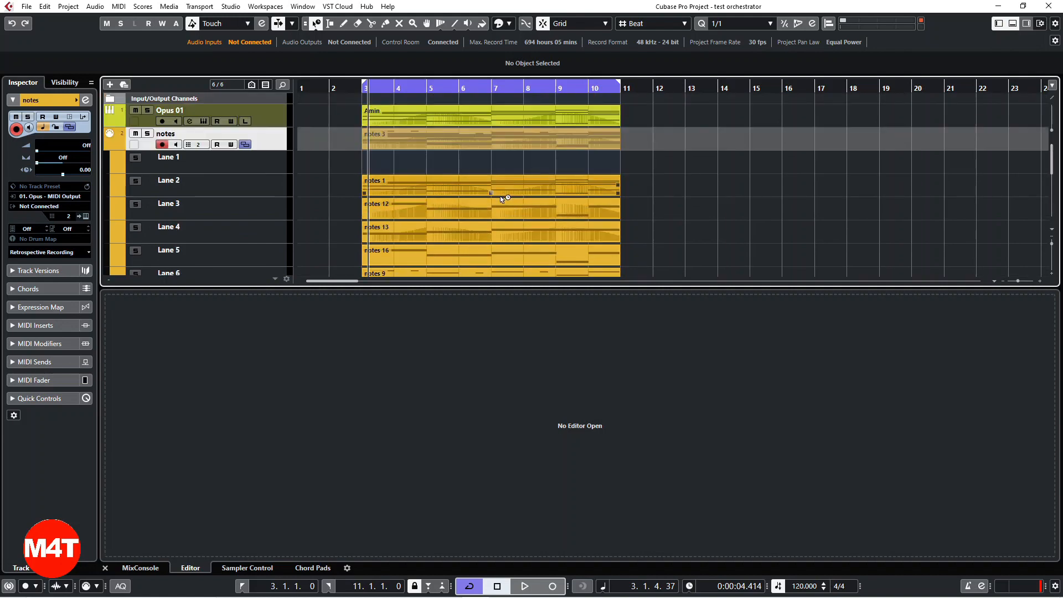
pyautogui.scroll(-3)
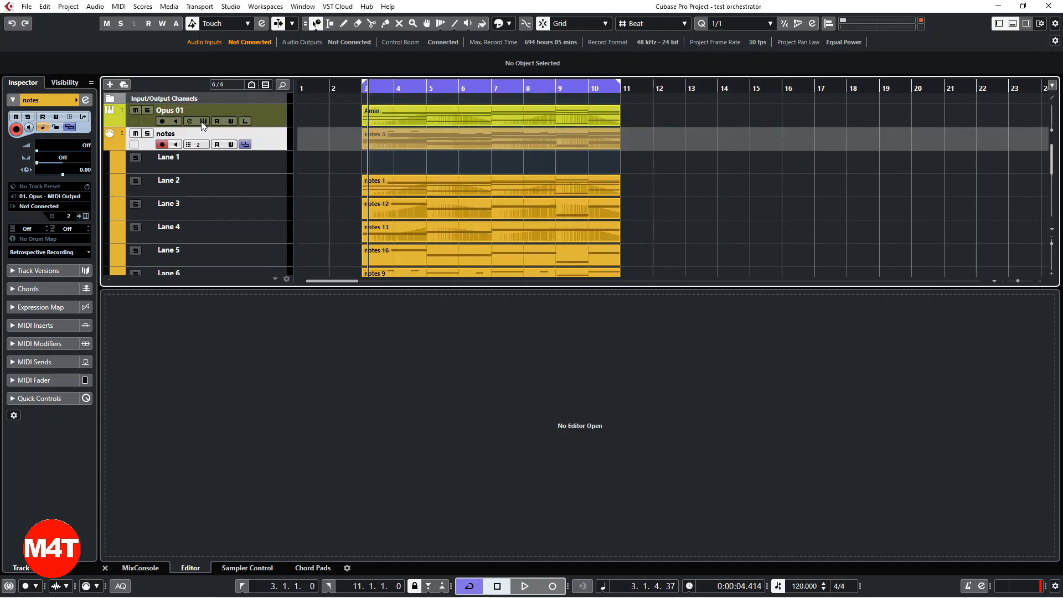
pyautogui.click(196, 122)
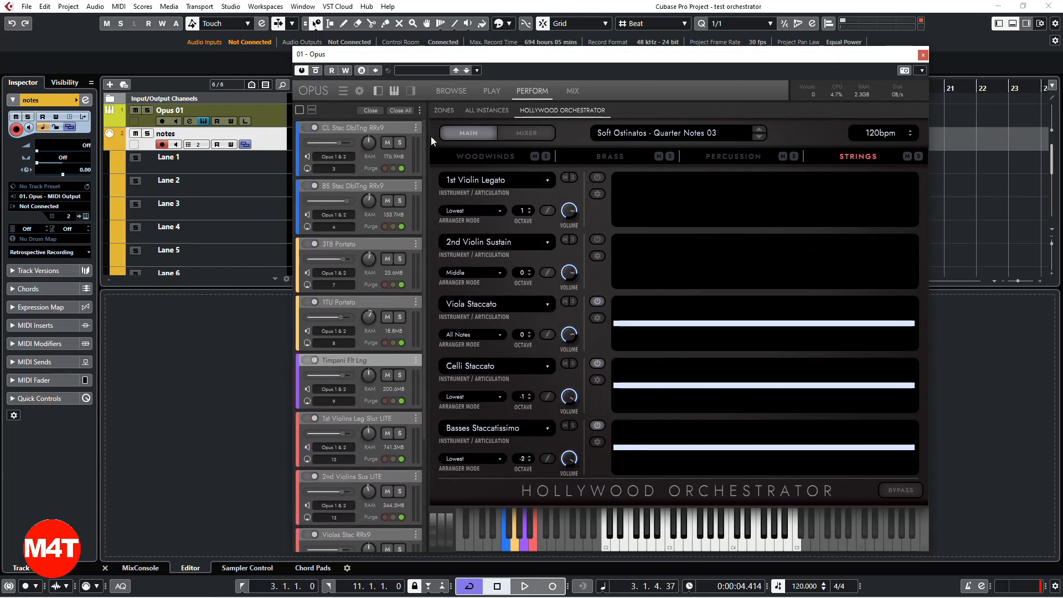
pyautogui.scroll(-3)
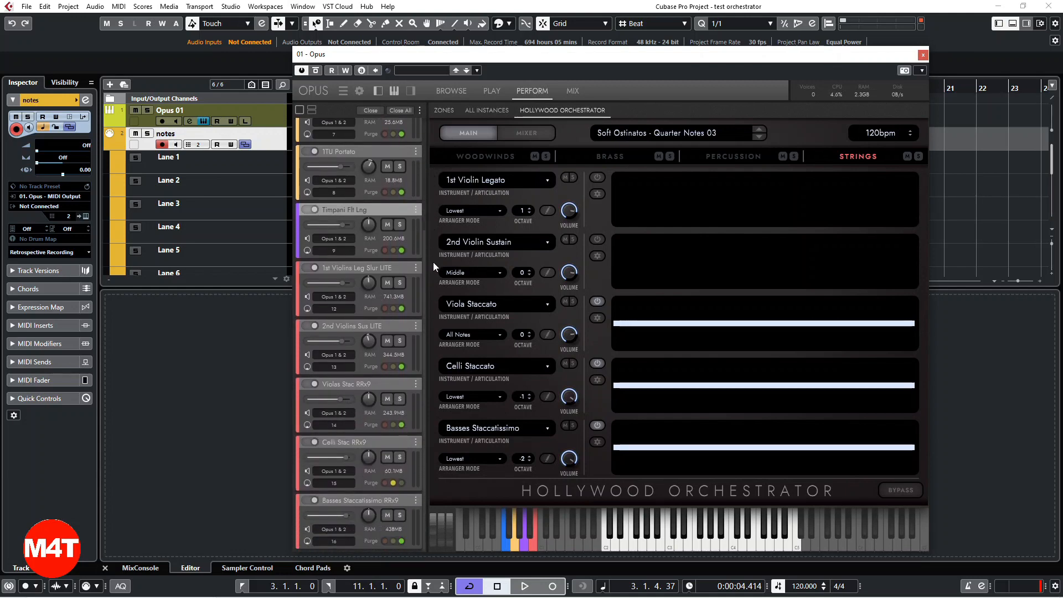
pyautogui.moveTo(430, 126)
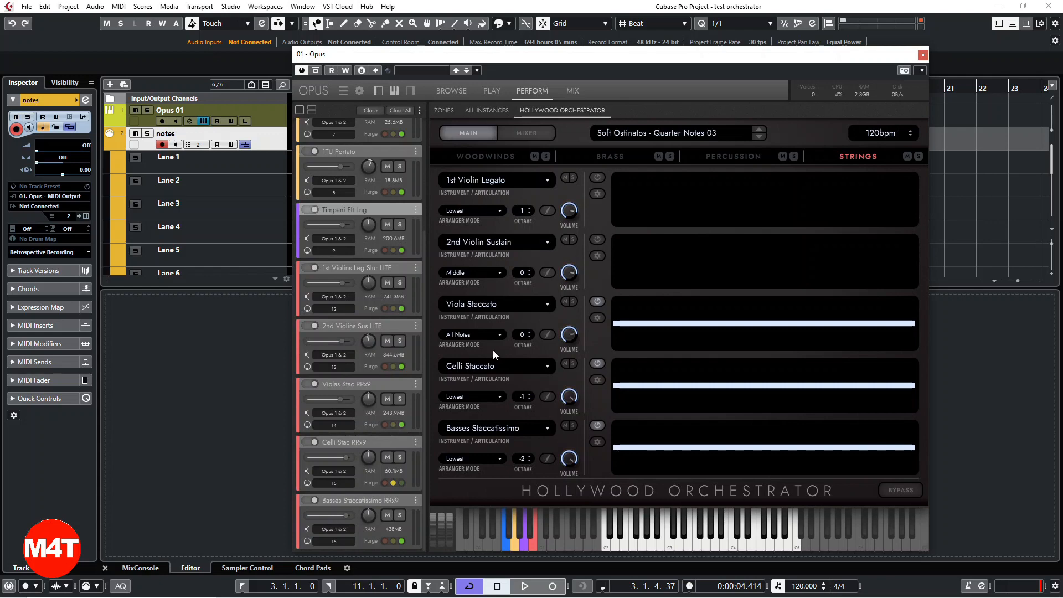
pyautogui.moveTo(342, 365)
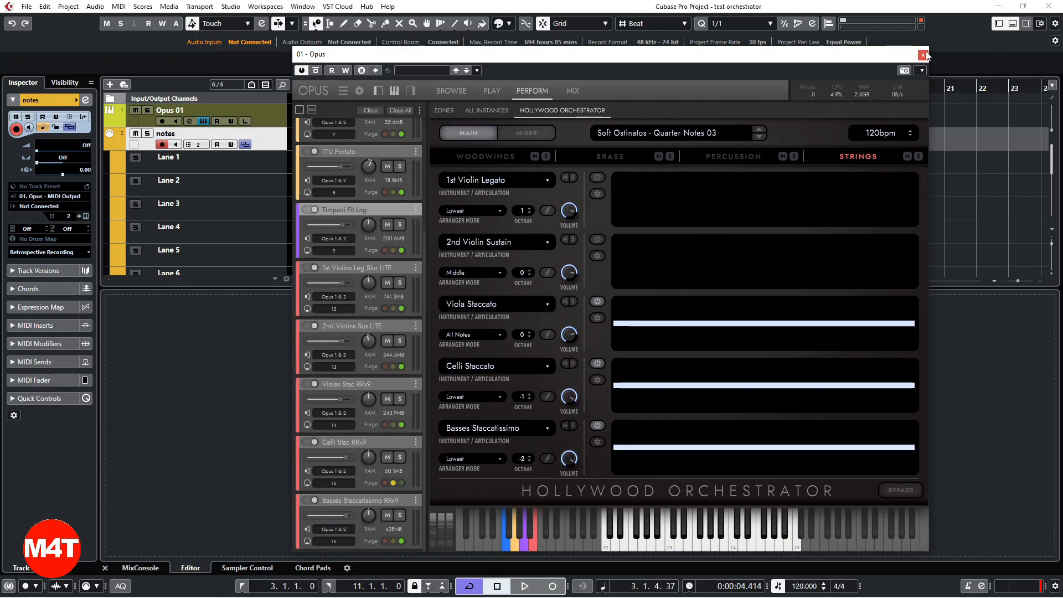
pyautogui.click(921, 56)
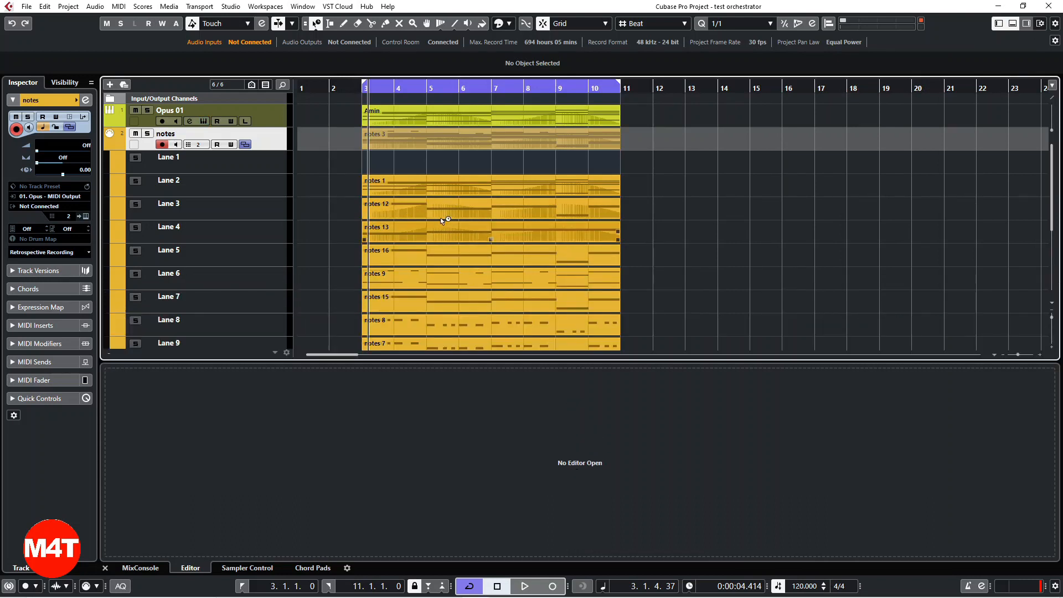
# Inspect the dissolved parts in the Key Editor and move notes 12 and notes 13 onto Strings long
pyautogui.doubleClick(438, 186)
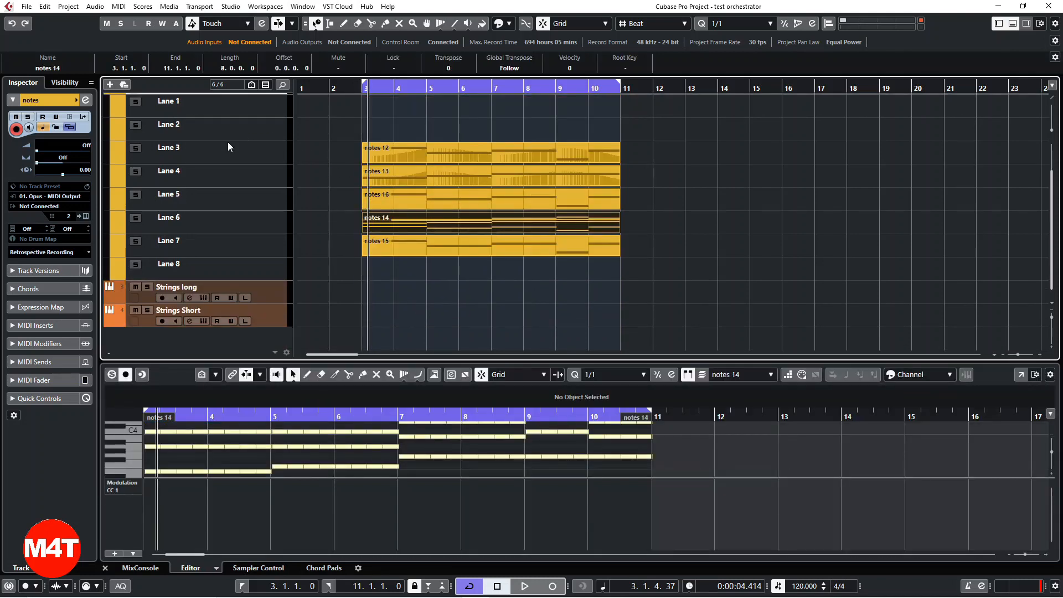
pyautogui.click(383, 153)
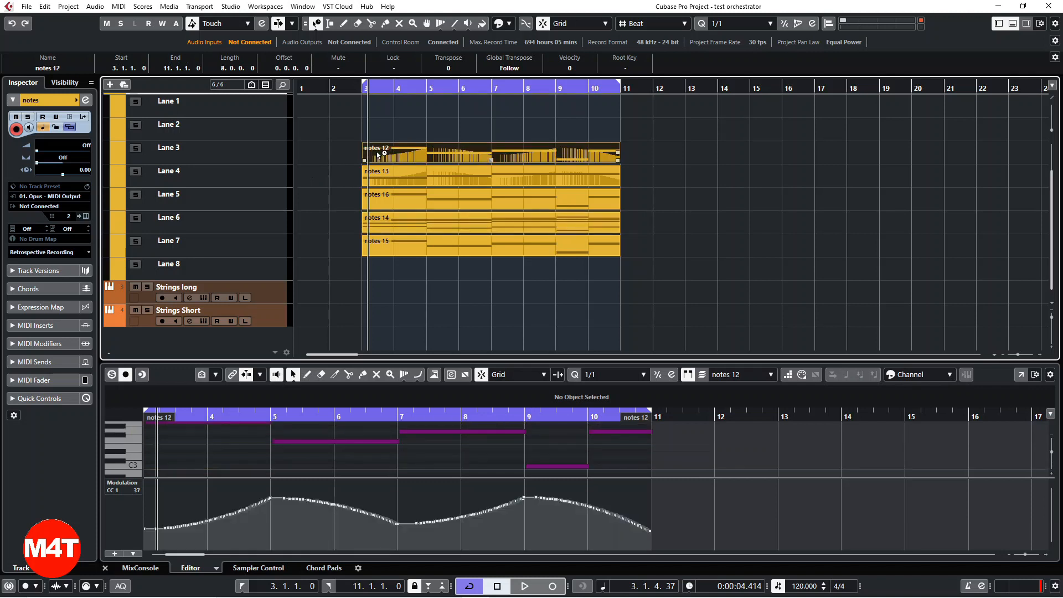
pyautogui.click(390, 177)
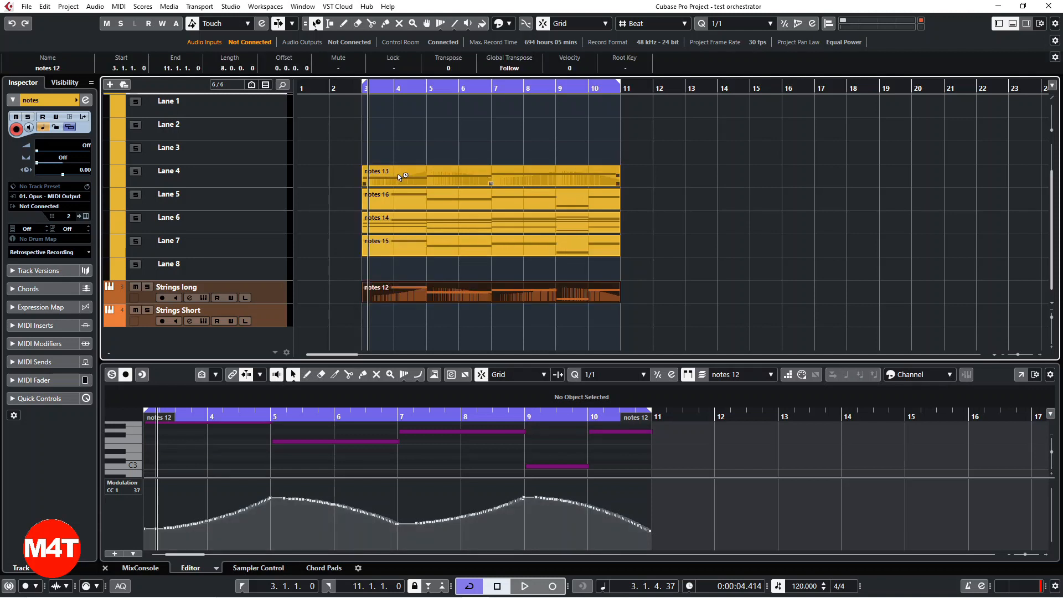
pyautogui.click(396, 163)
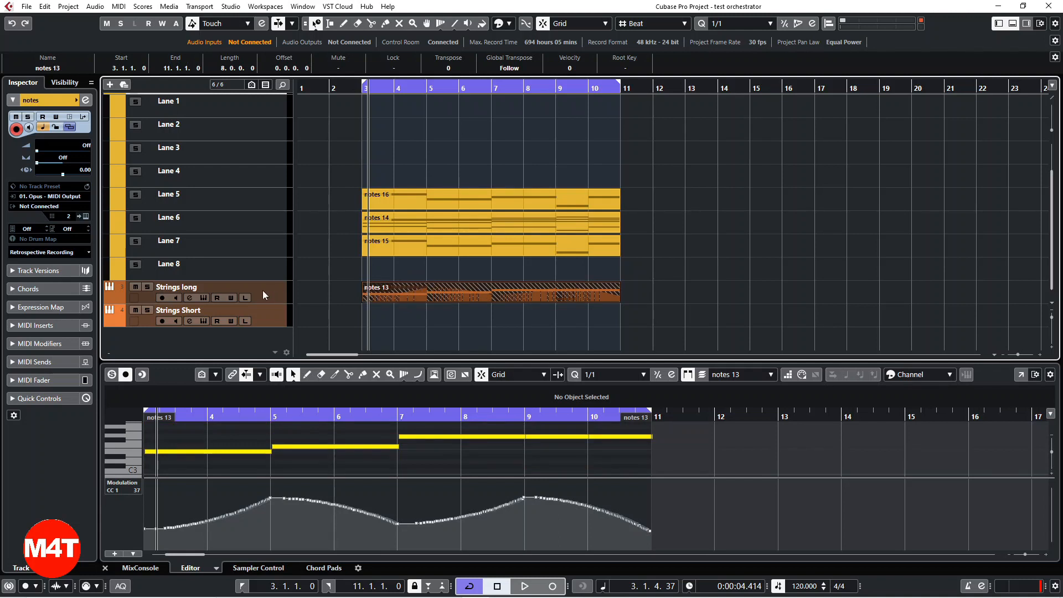
pyautogui.moveTo(383, 297)
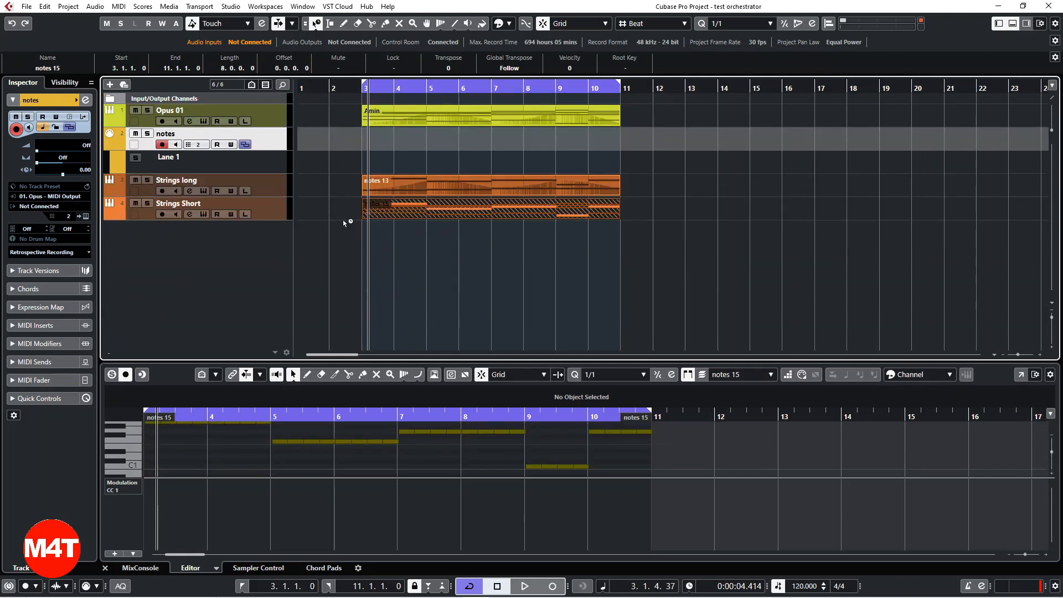
# Put notes 15 on Strings Short, audition the strings parts and list controller types for notes 13's lane
pyautogui.click(178, 204)
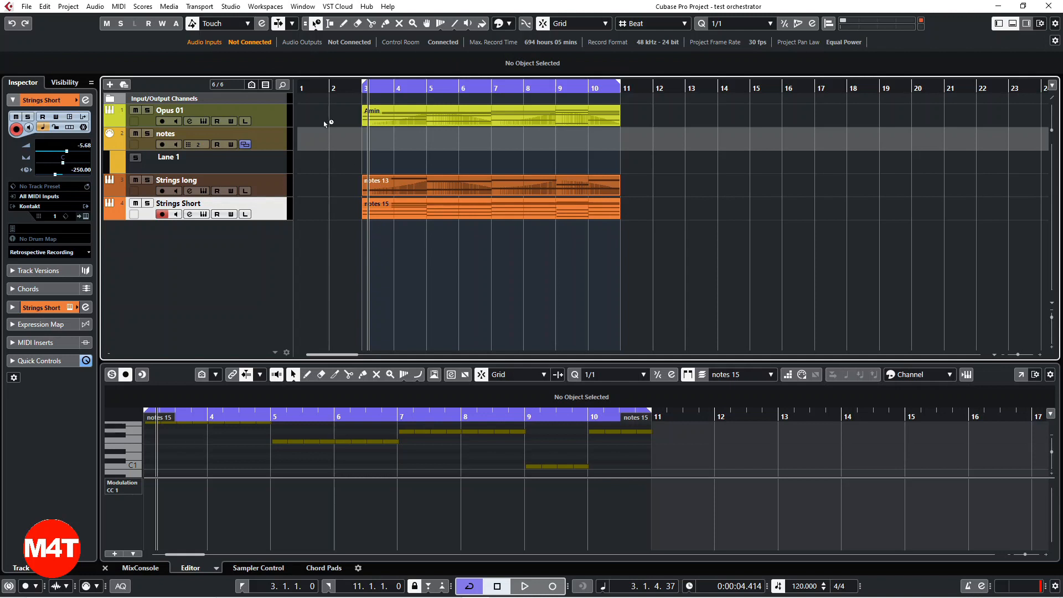
pyautogui.moveTo(137, 110)
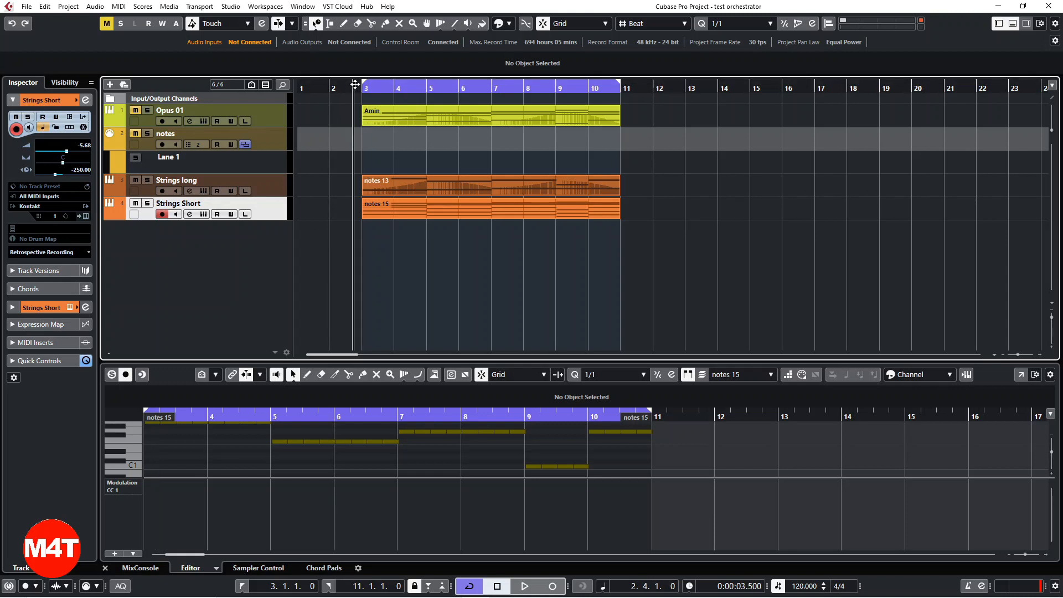
pyautogui.click(527, 587)
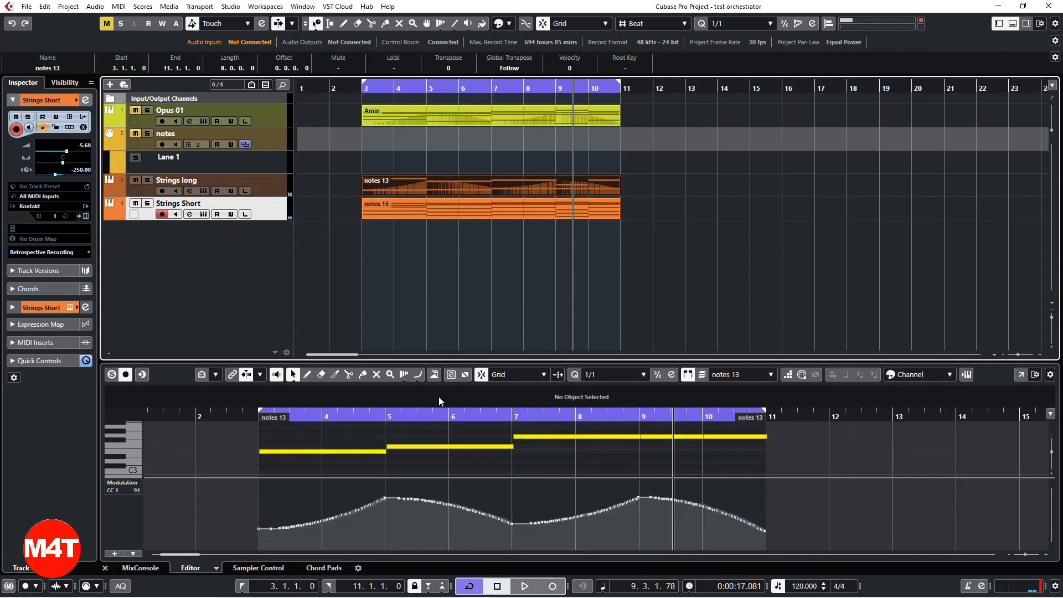
pyautogui.moveTo(162, 495)
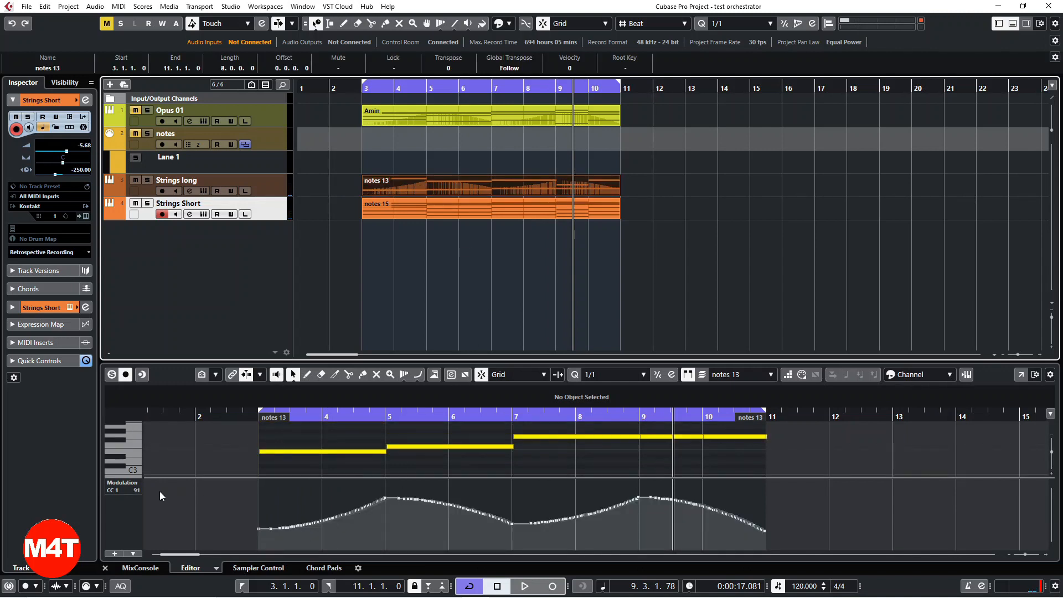
pyautogui.click(122, 490)
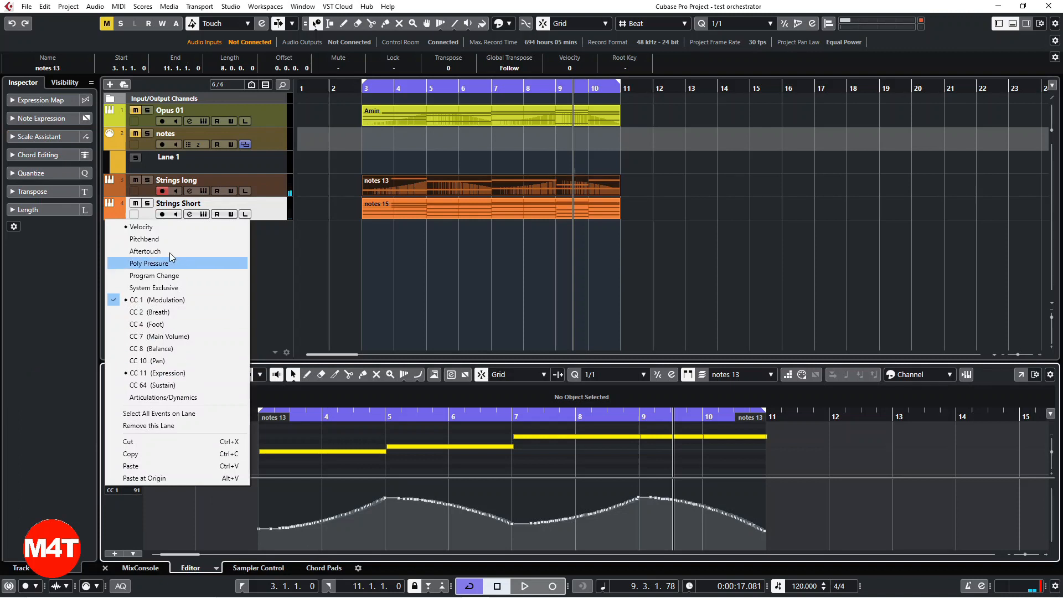